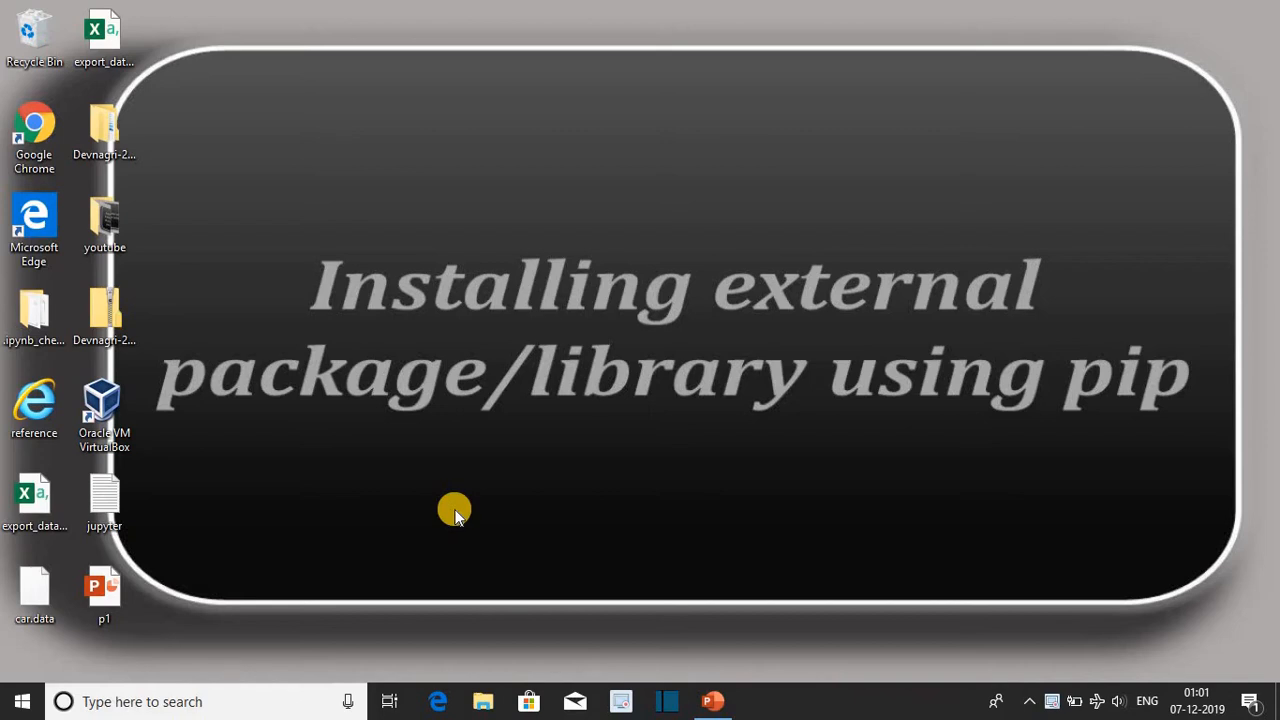
mouse_move(234, 702)
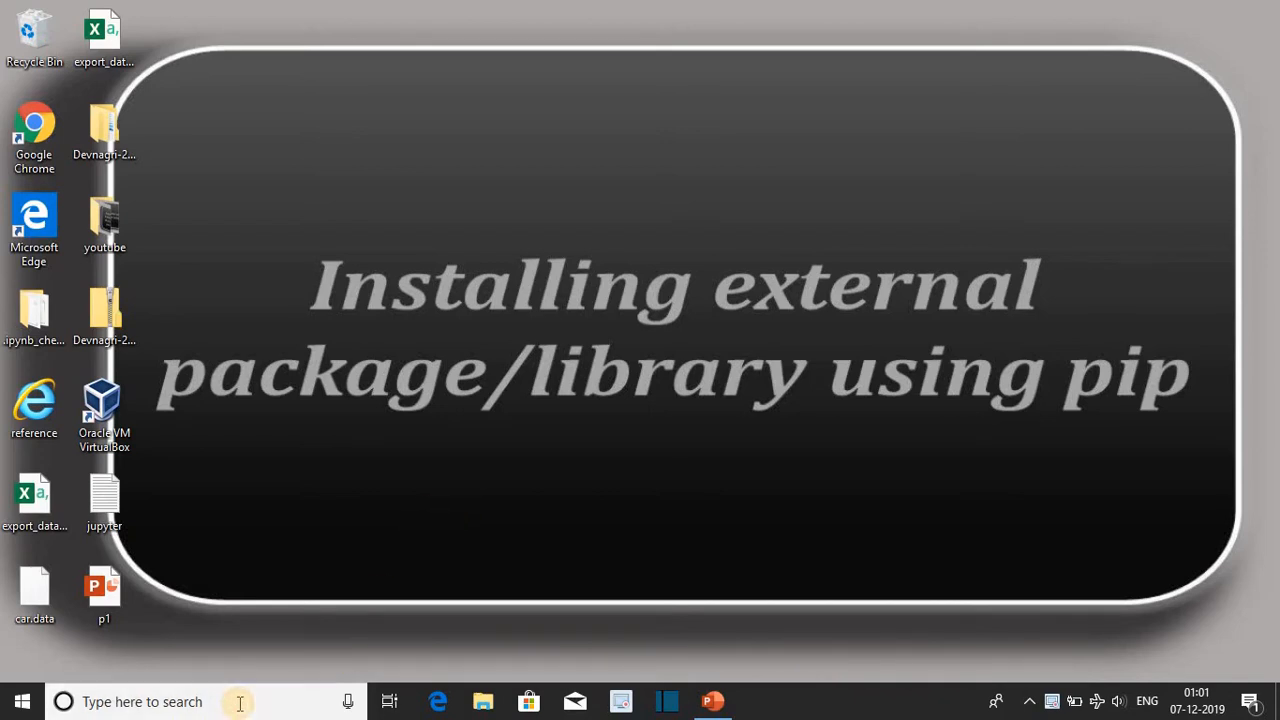
mouse_move(234, 700)
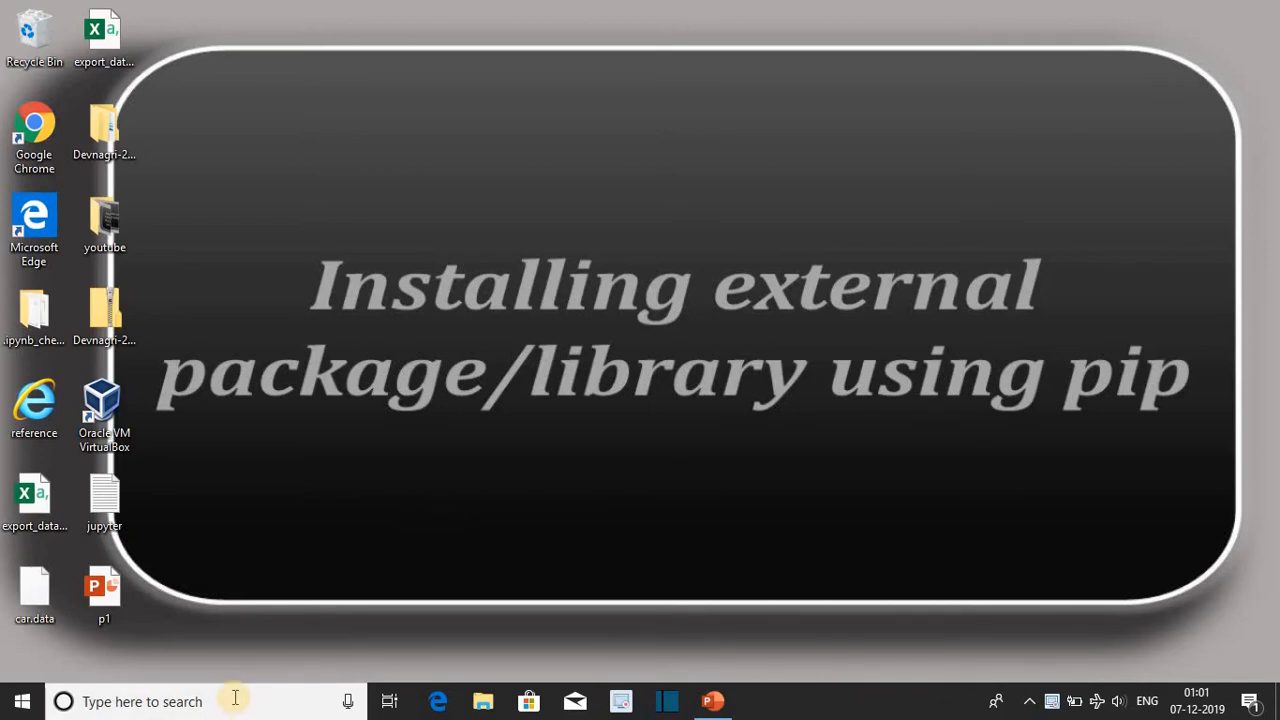
- Launch Jupyter Notebook (anaconda3) from the Start menu search
text(upy)
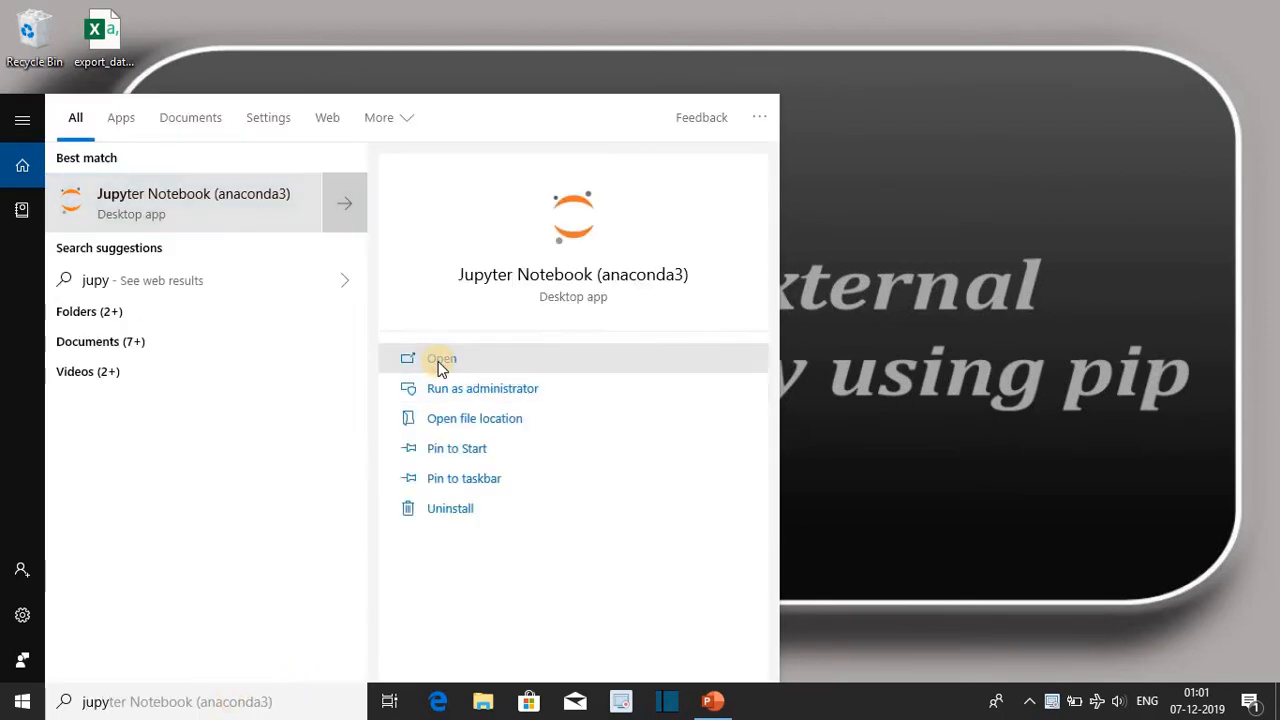
click(440, 358)
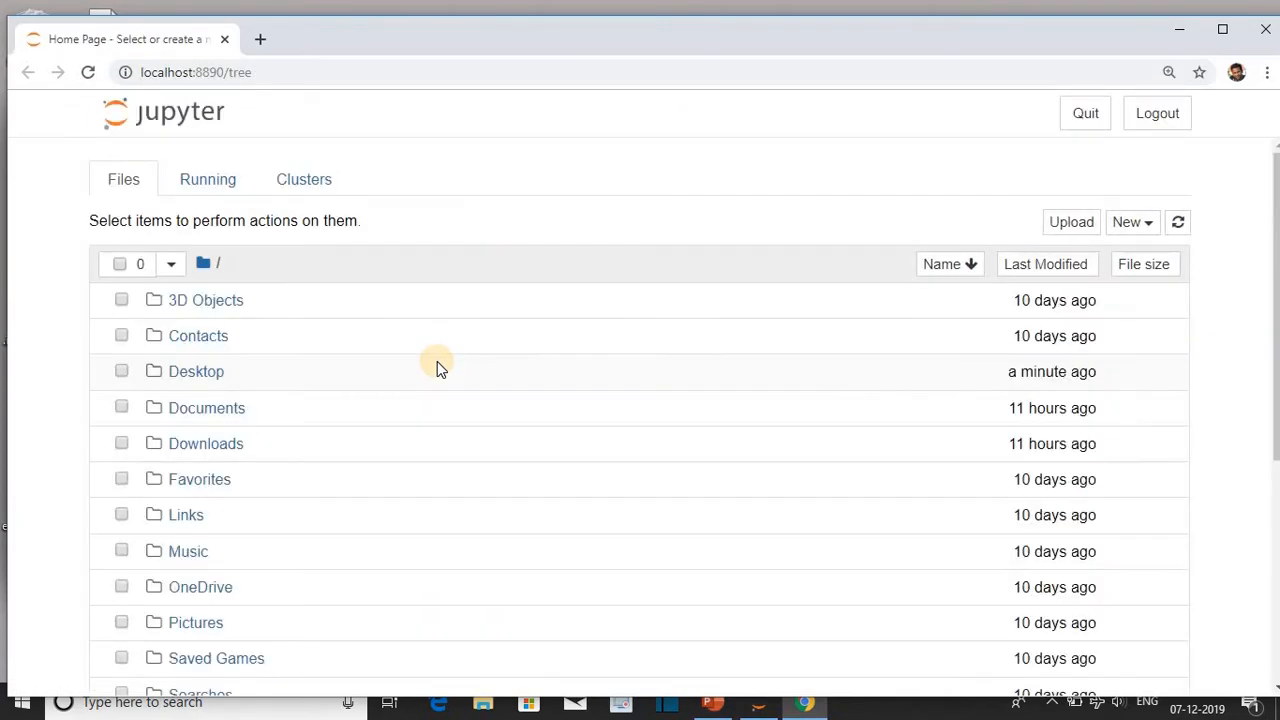
mouse_move(1102, 222)
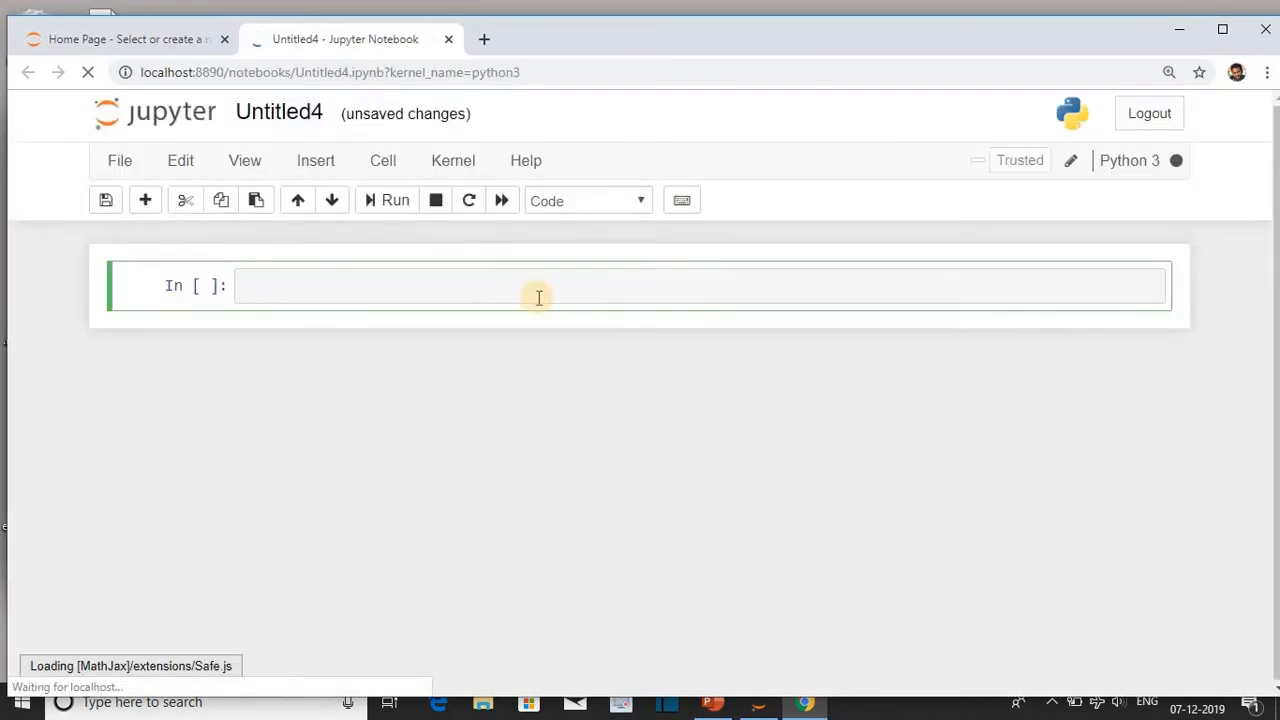
- Run 'import cv2' in the first cell, which raises ModuleNotFoundError for cv2
click(520, 292)
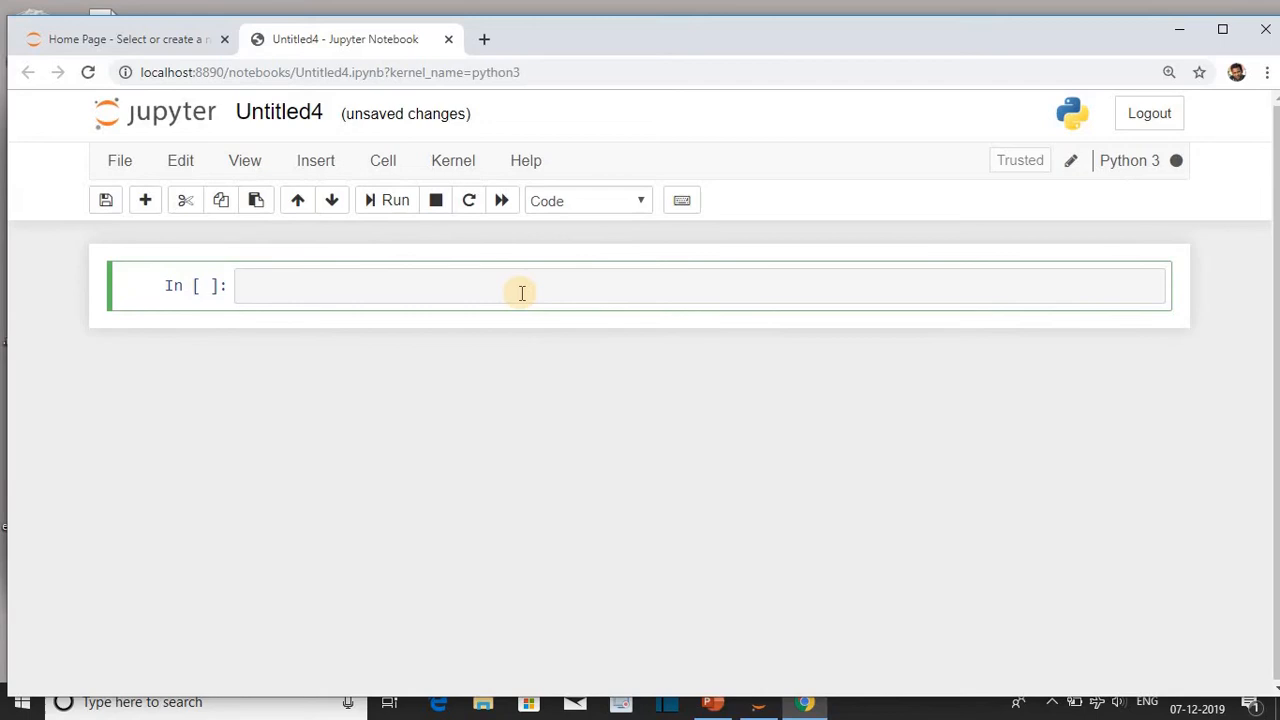
text(import)
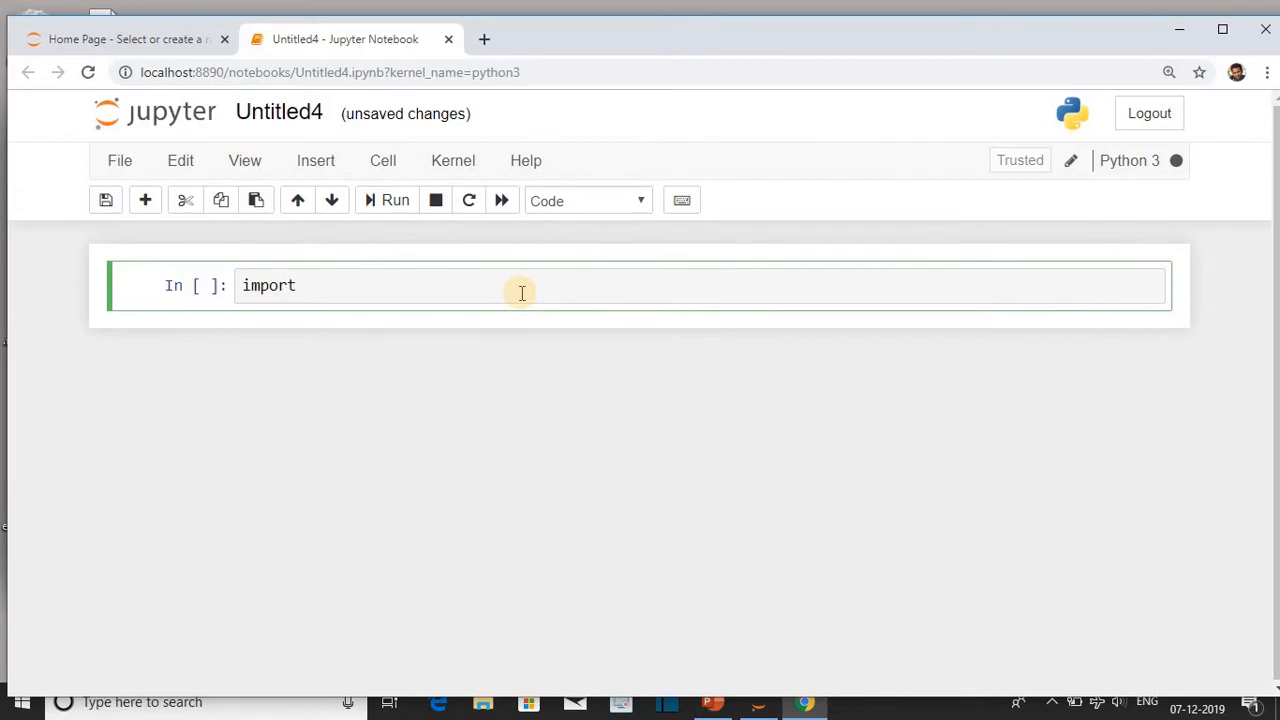
text(cv2)
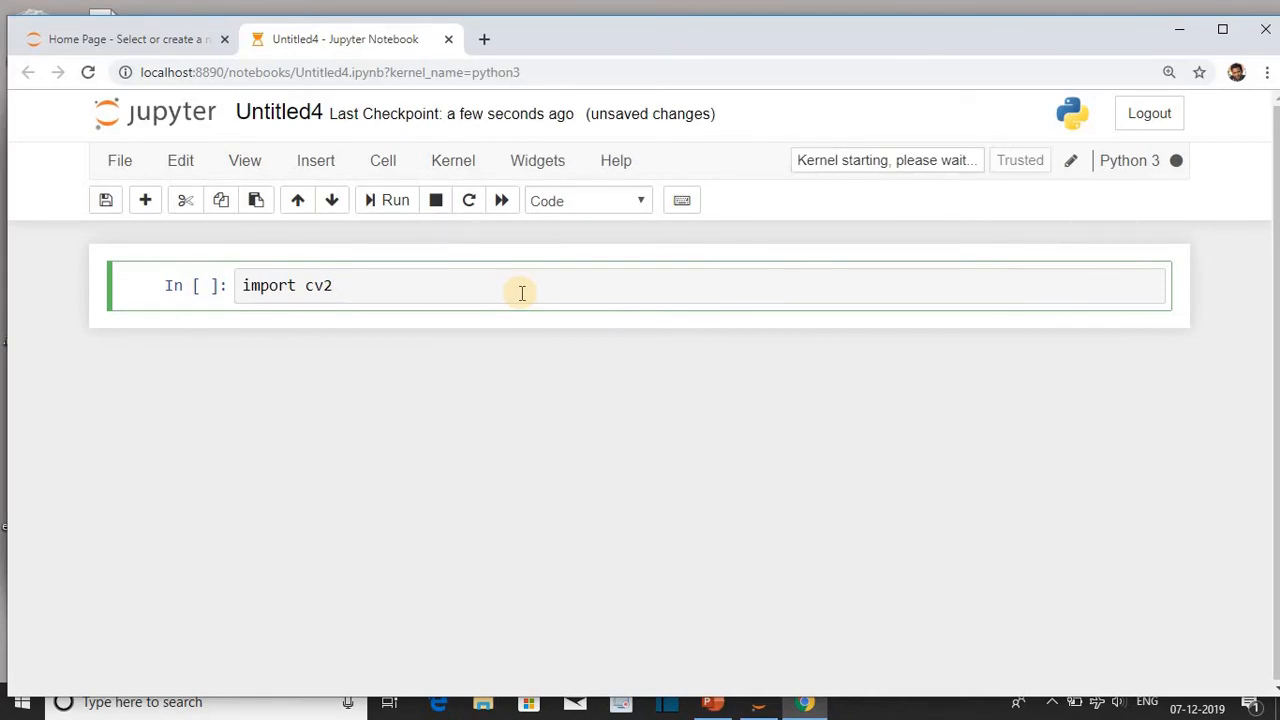
click(384, 200)
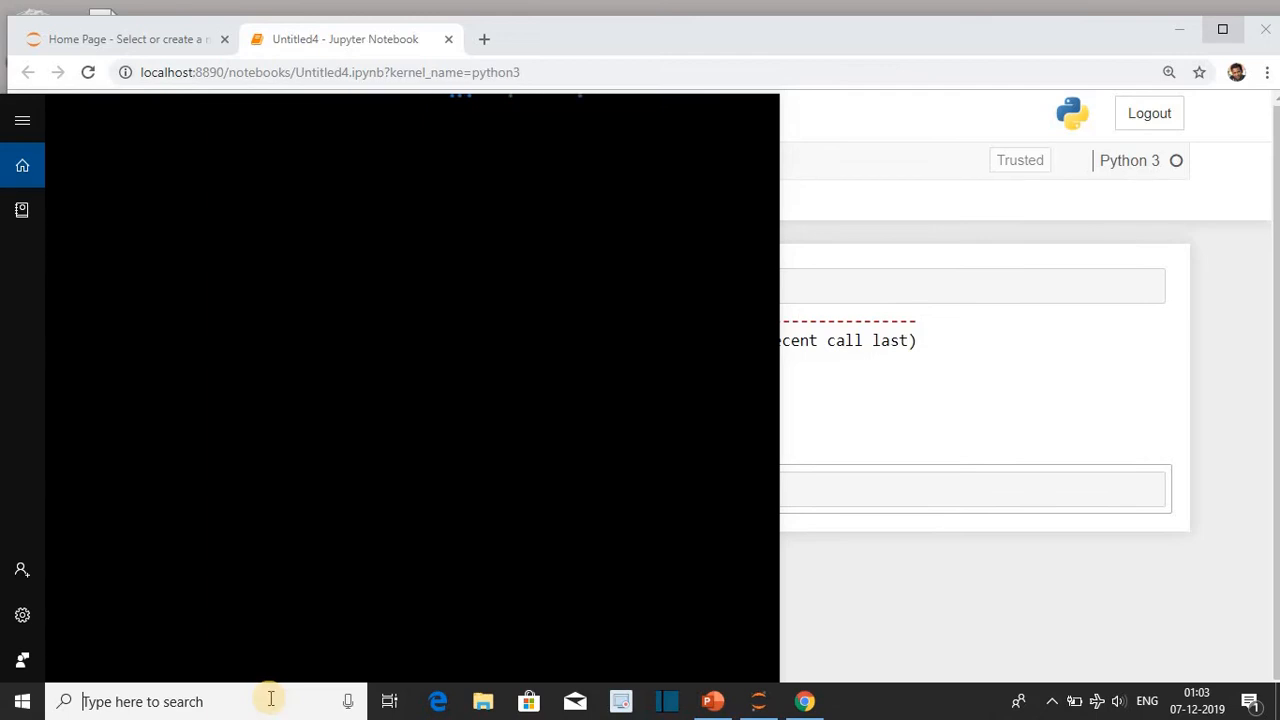
- Launch Anaconda Prompt (anaconda3) from the Start menu search
text(an)
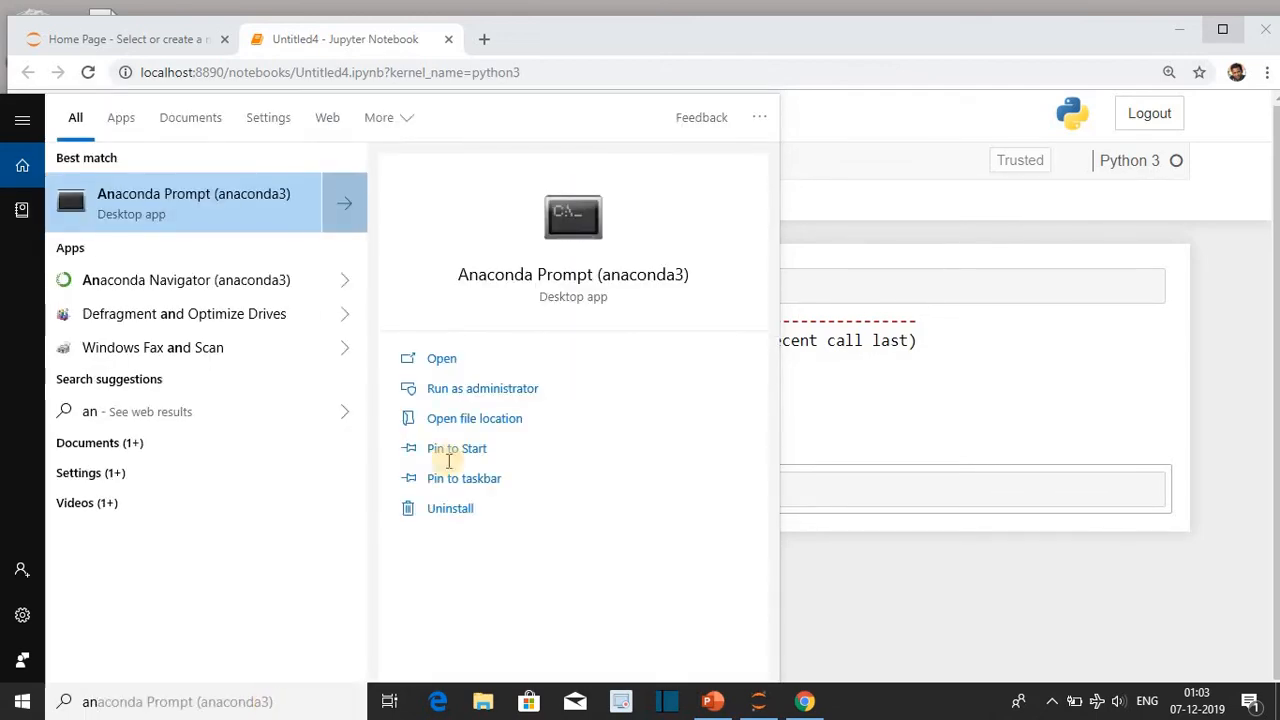
mouse_move(440, 358)
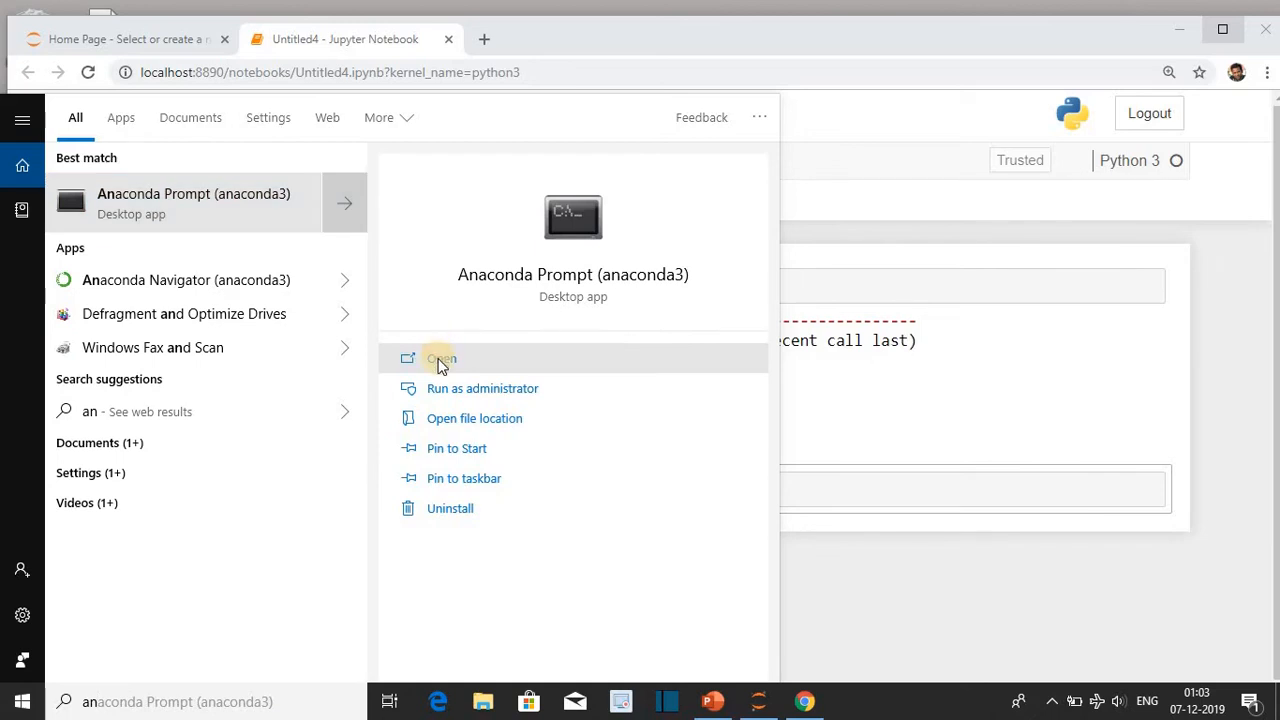
click(440, 358)
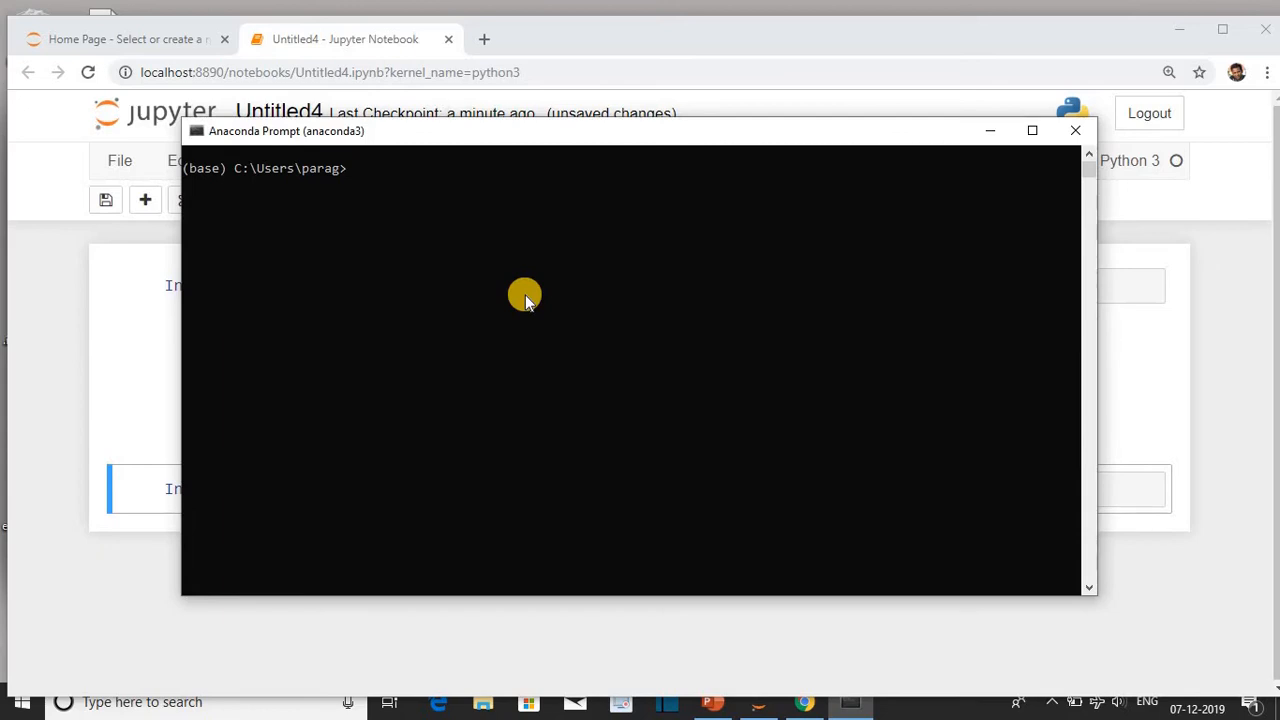
- Run 'pip install opencv-contrib-python' in the Anaconda Prompt
text(pip)
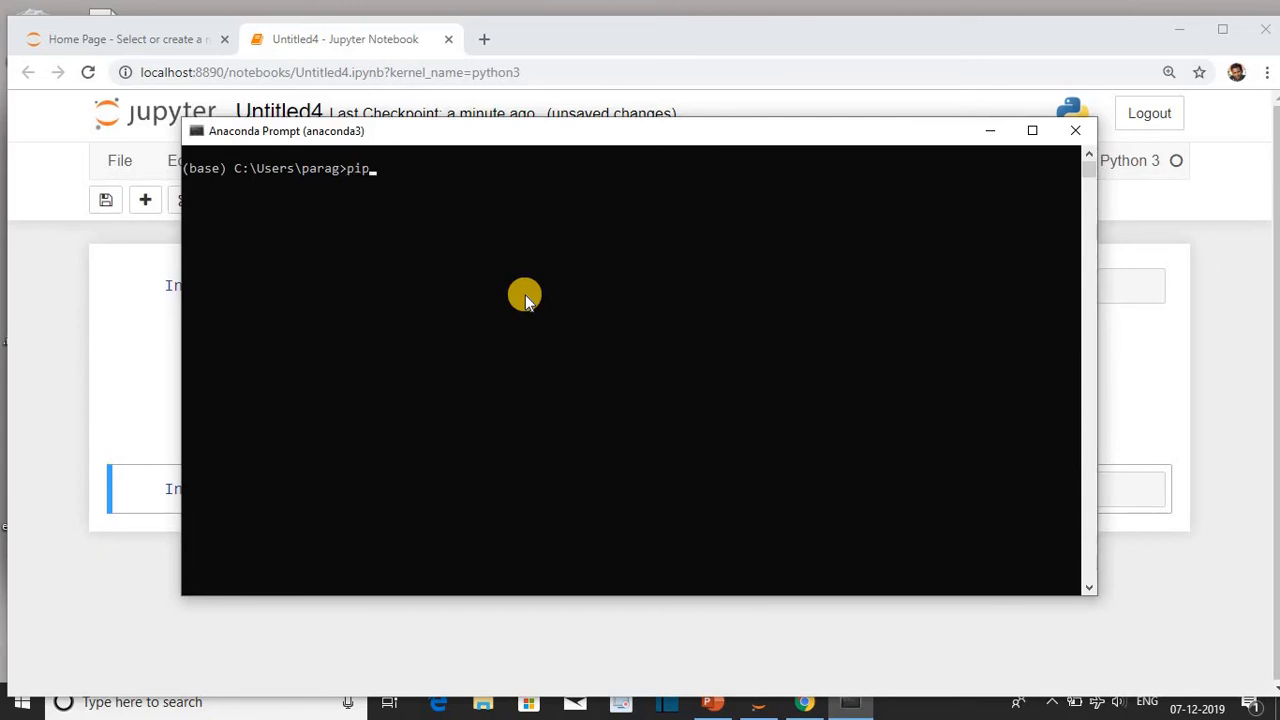
text(instal)
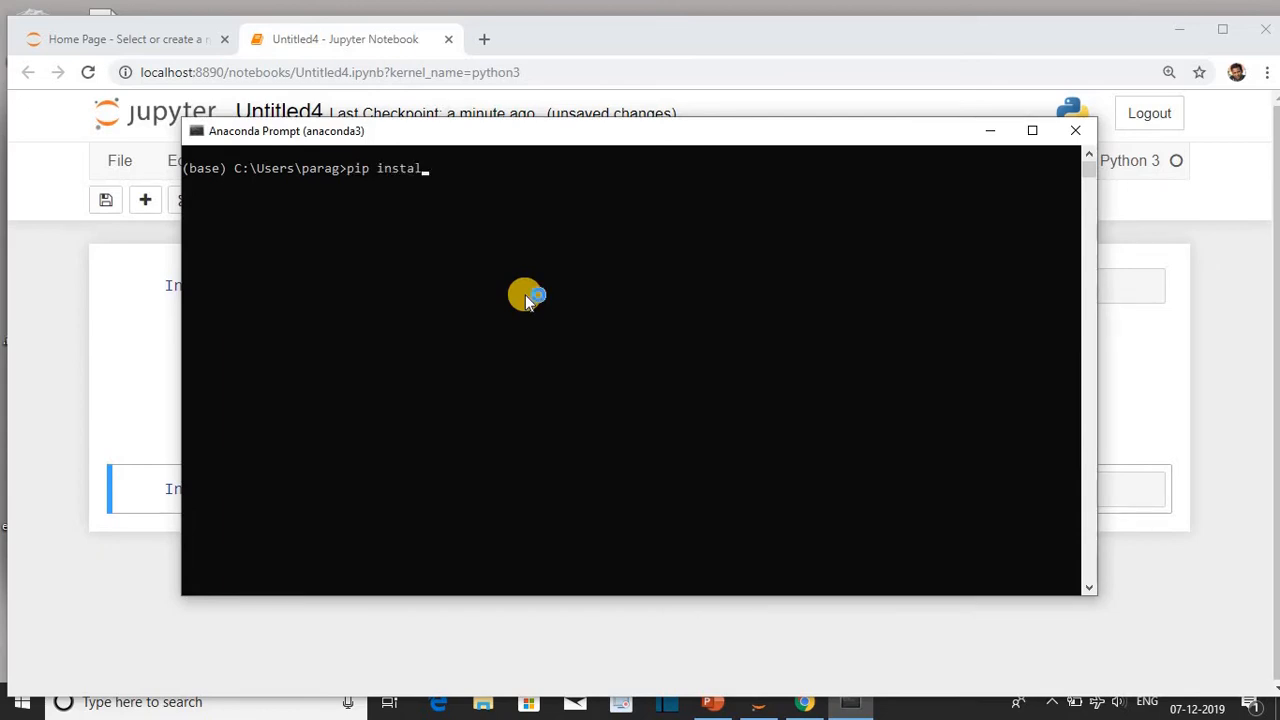
text(l)
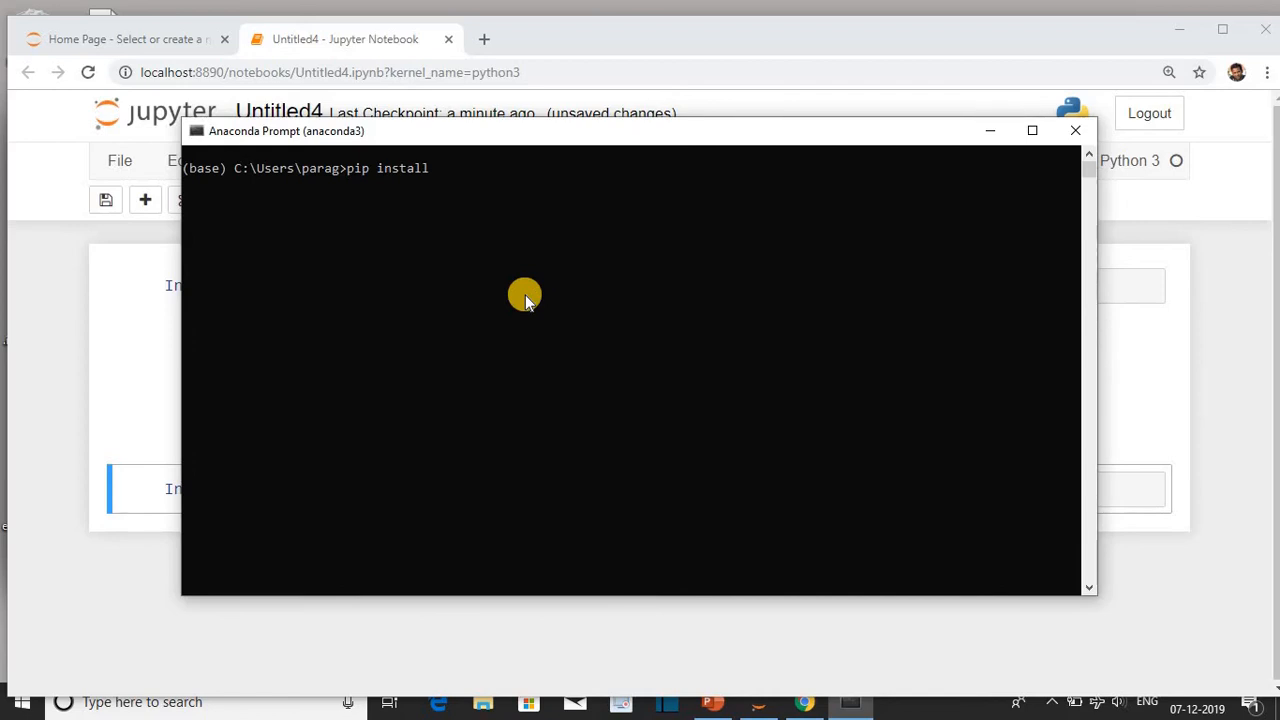
text(opencv-c)
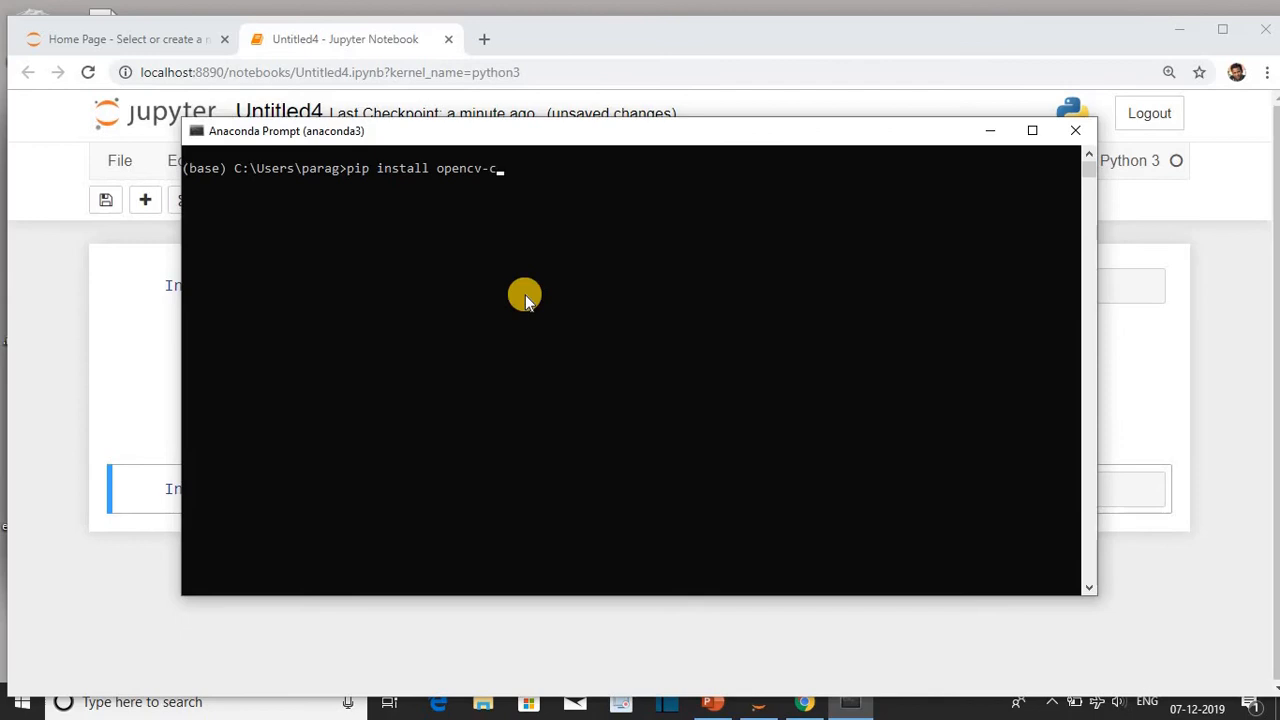
text(ontrib-p)
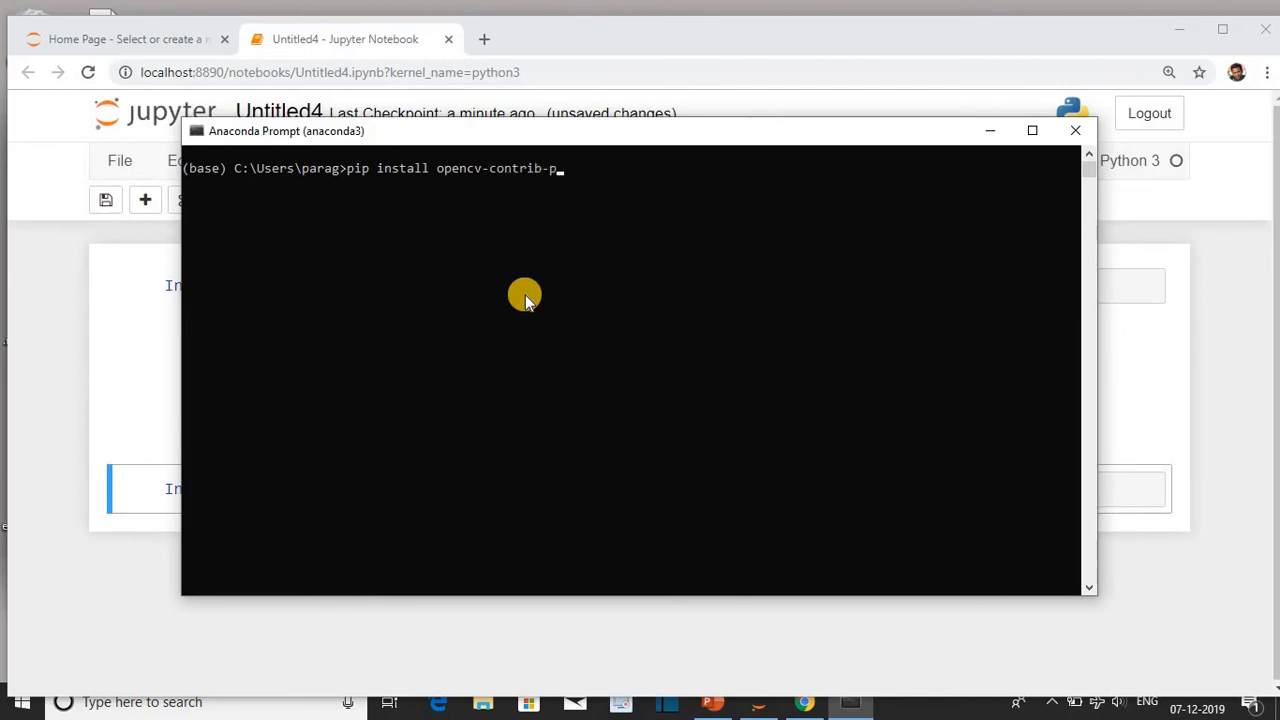
text(ython)
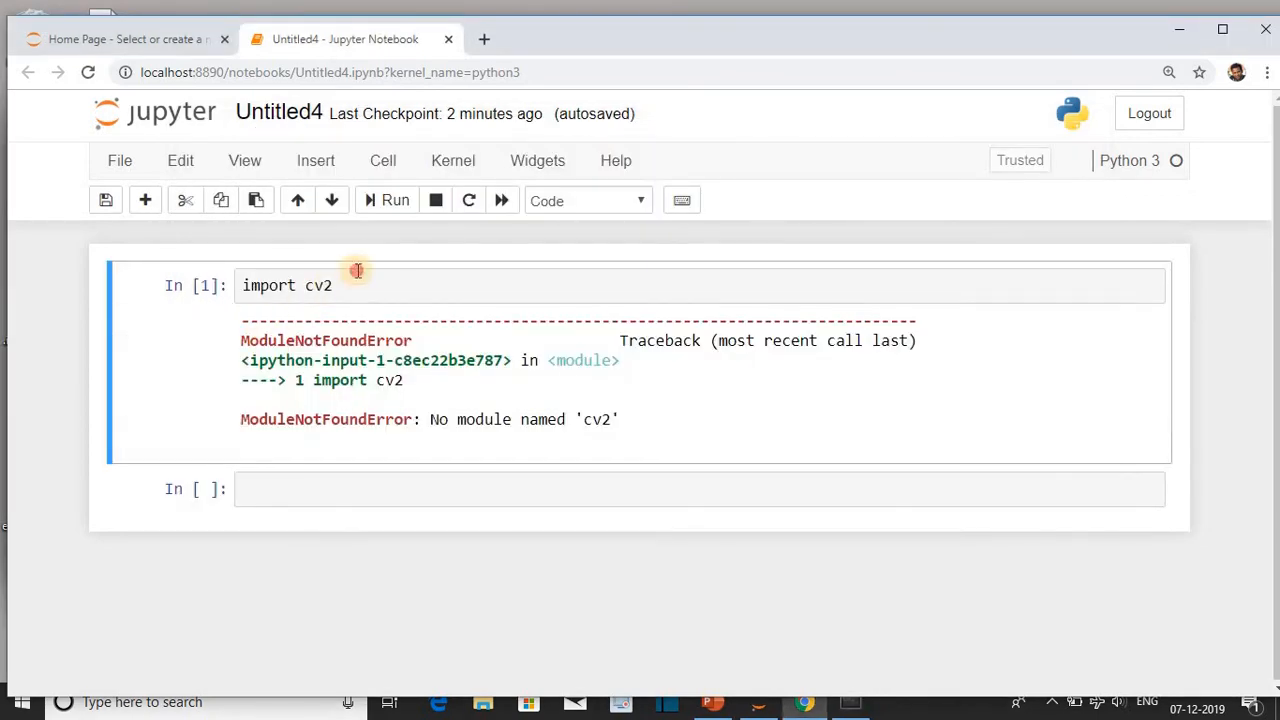
- Rerun the 'import cv2' cell so it completes without error
click(386, 200)
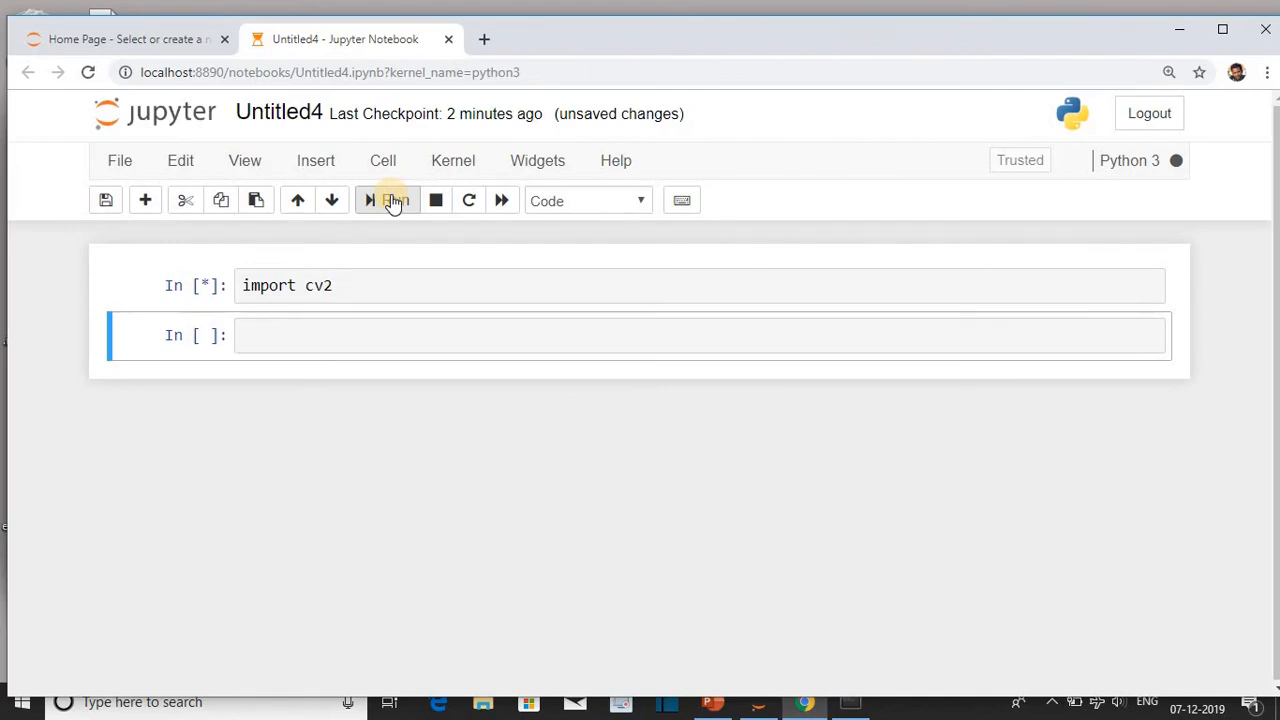
click(388, 200)
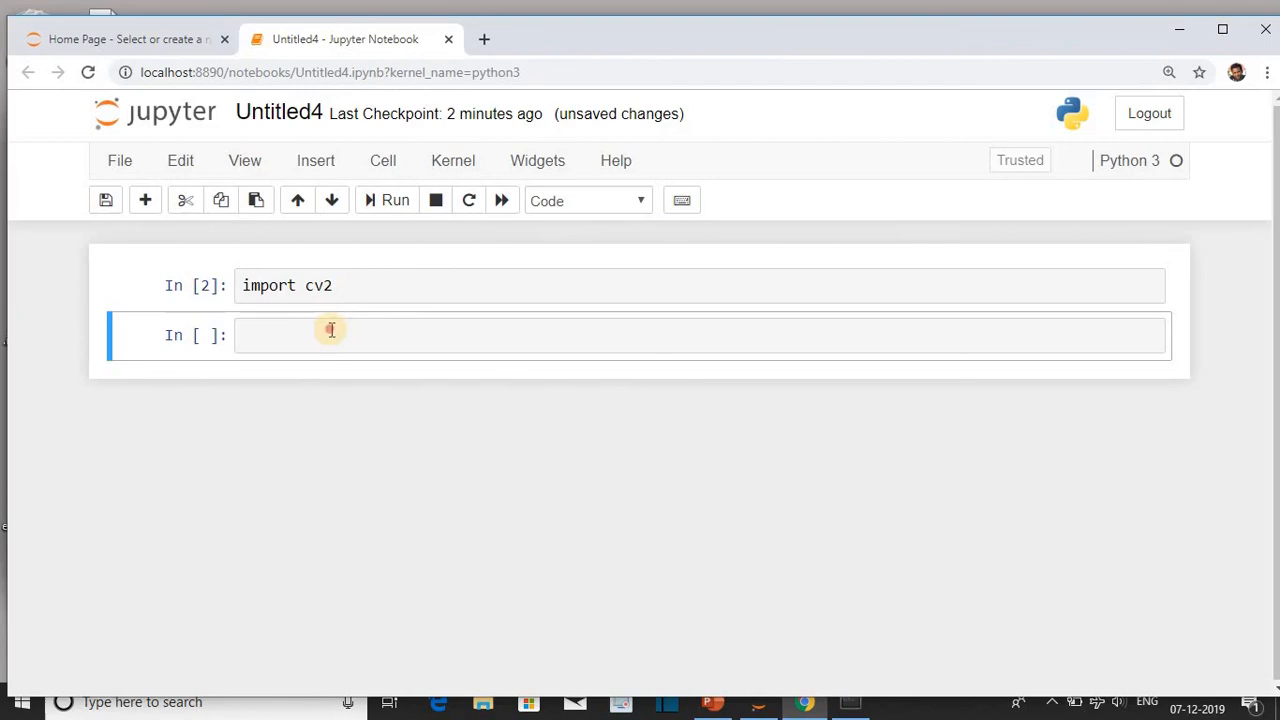
- Run 'cv2.__version__' in a new cell, outputting '4.1.2'
text(cv)
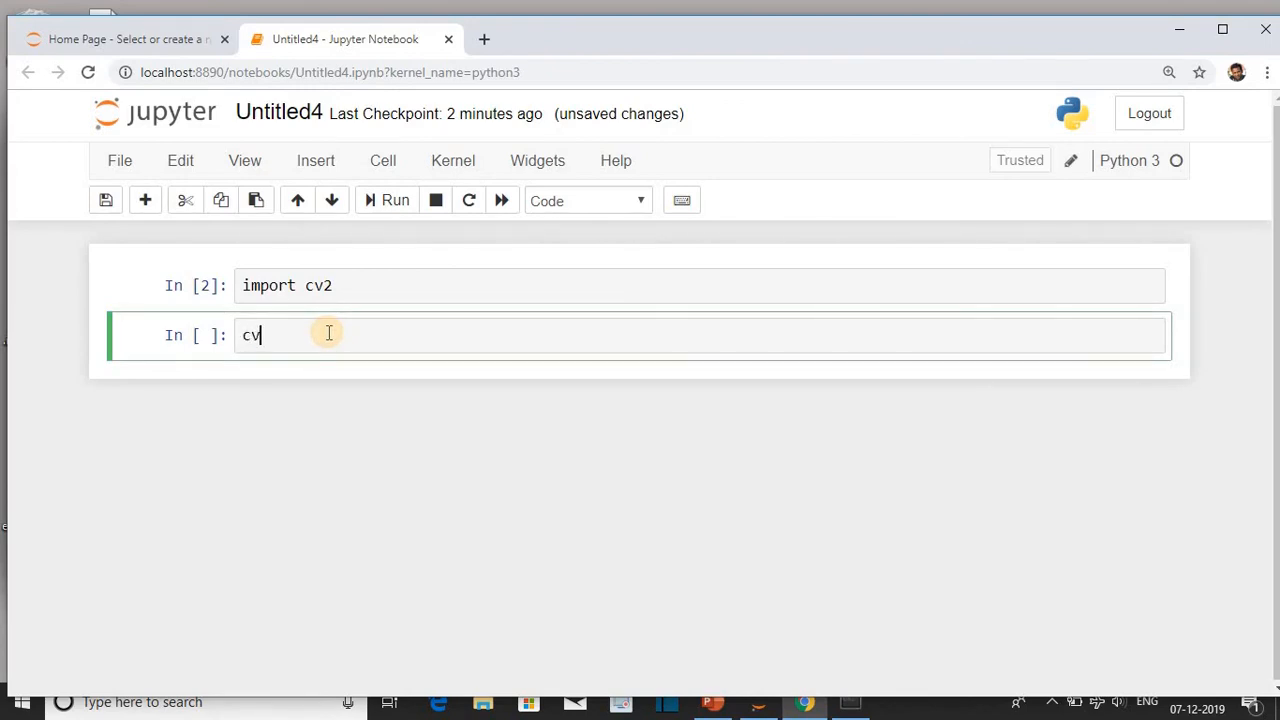
text(2)
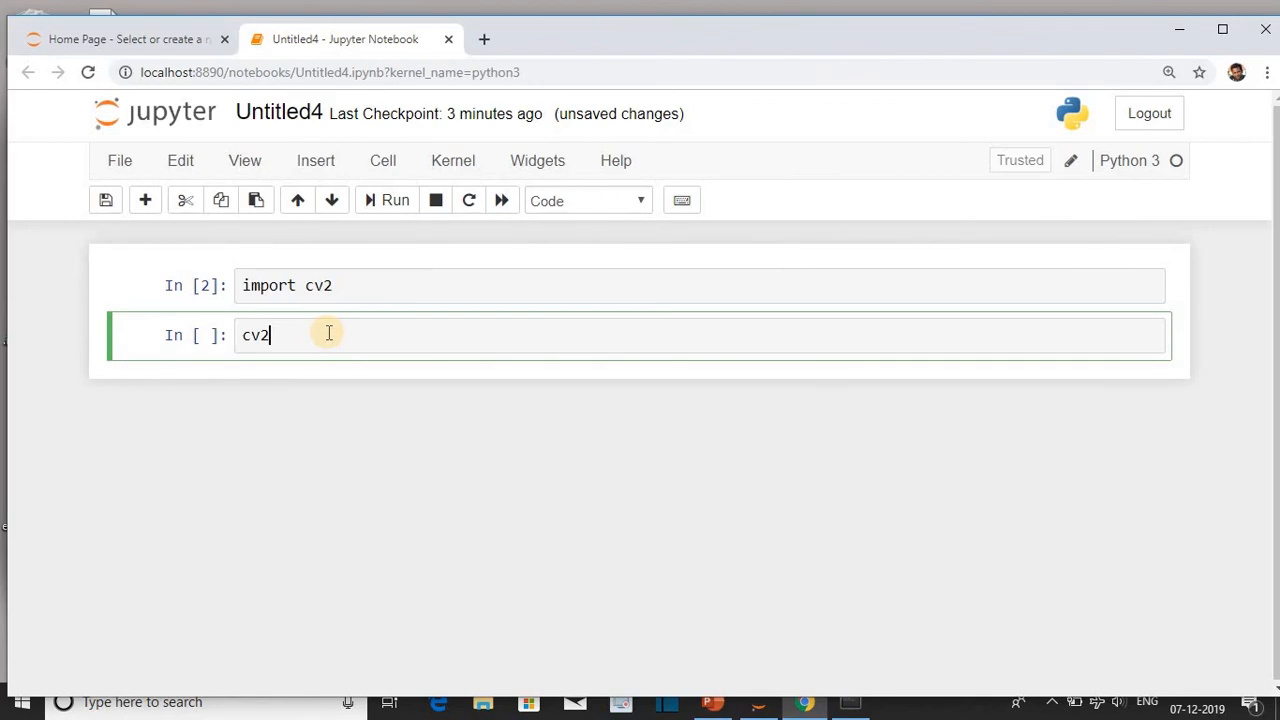
text(.)
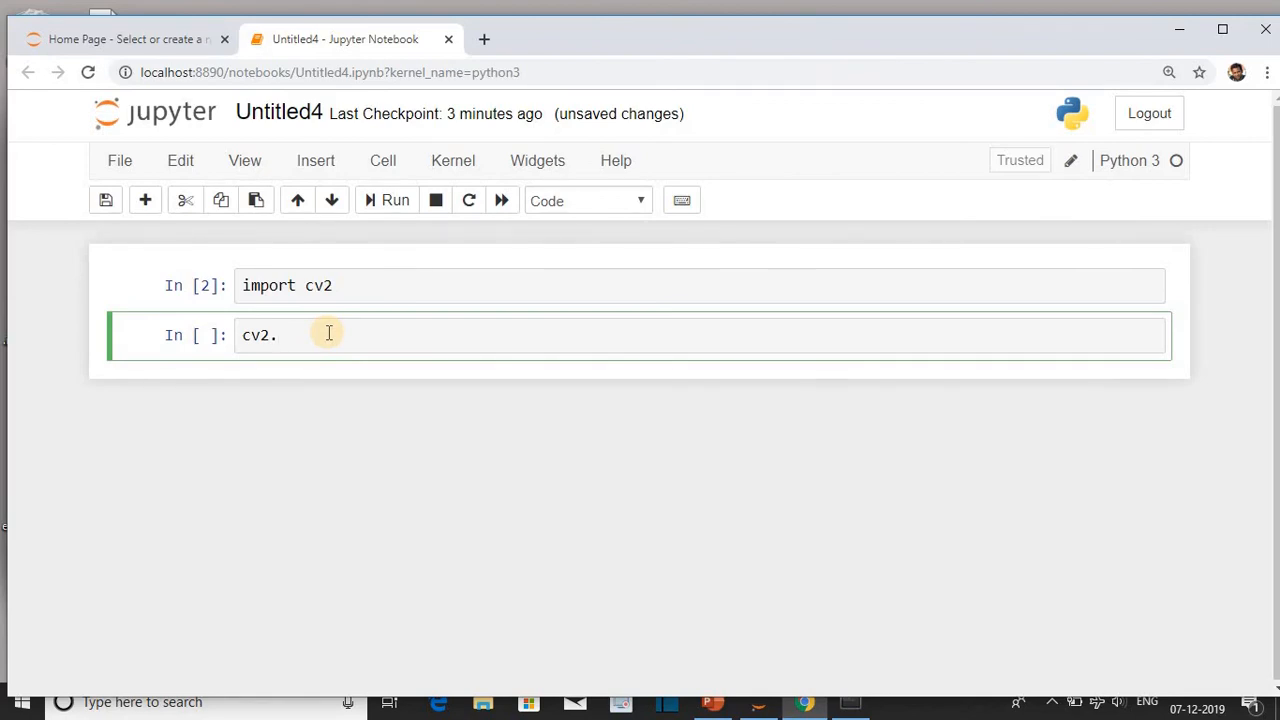
text(__v)
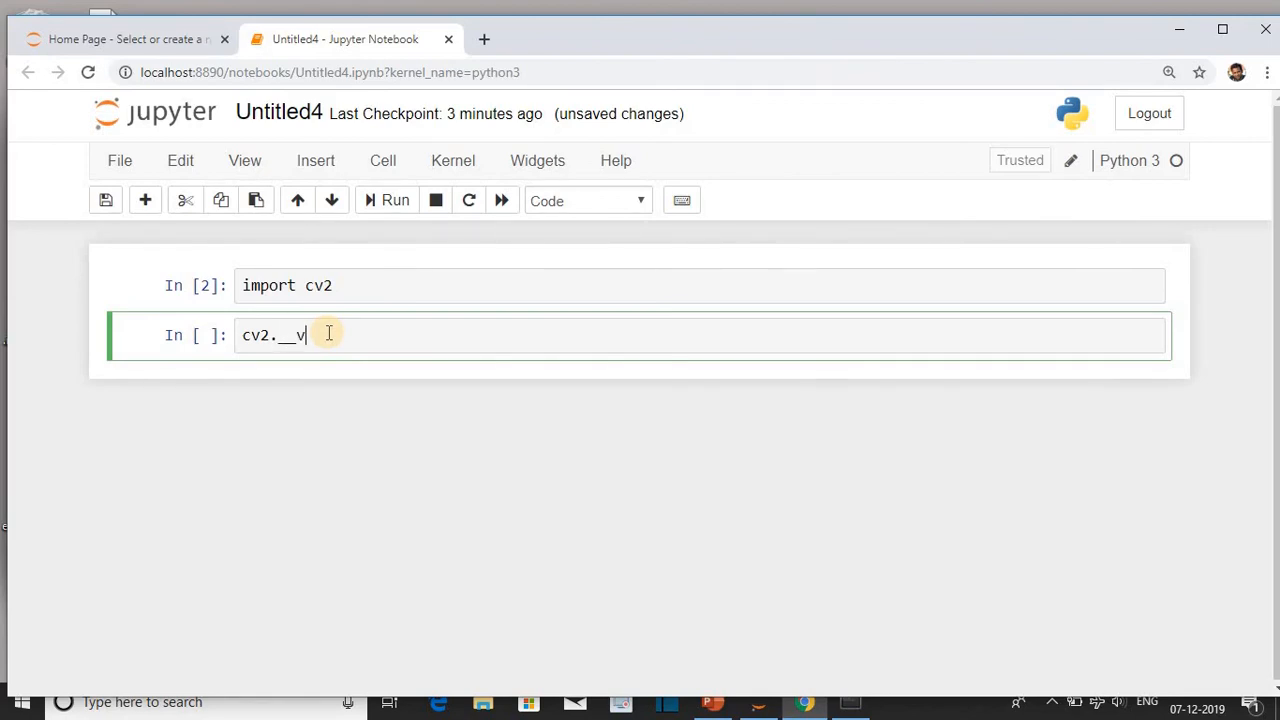
text(ersio)
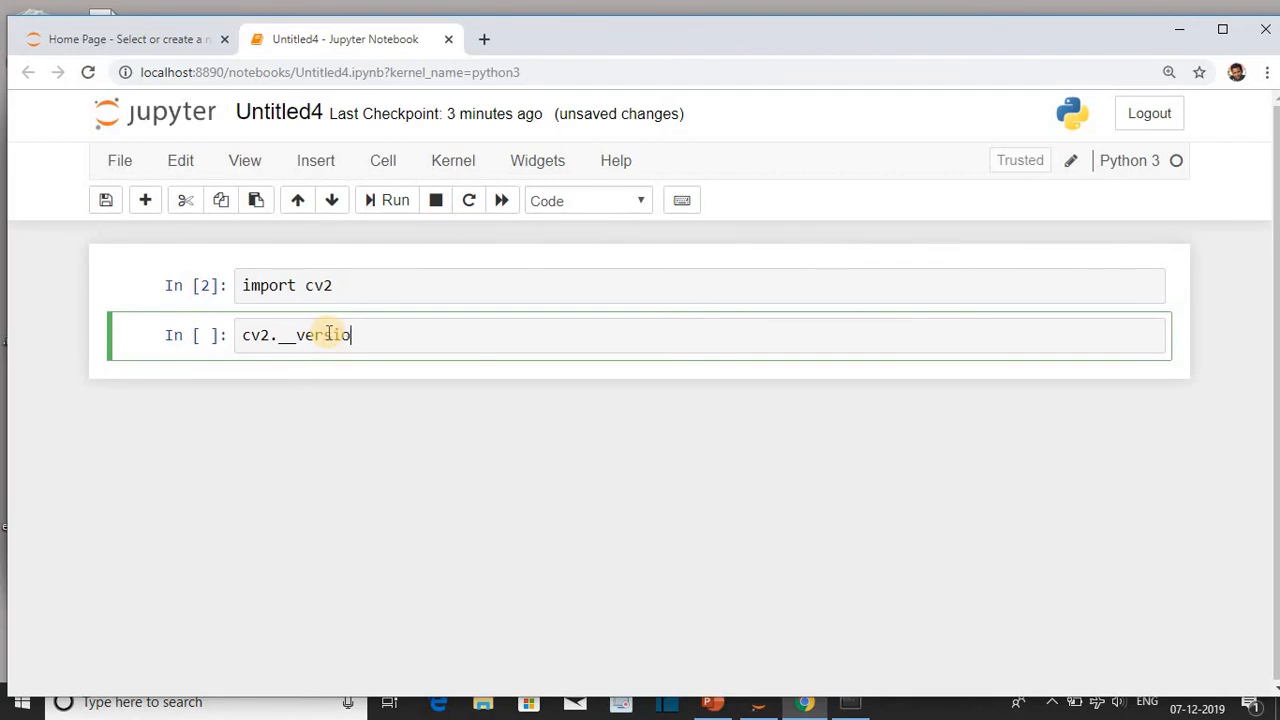
text(n__)
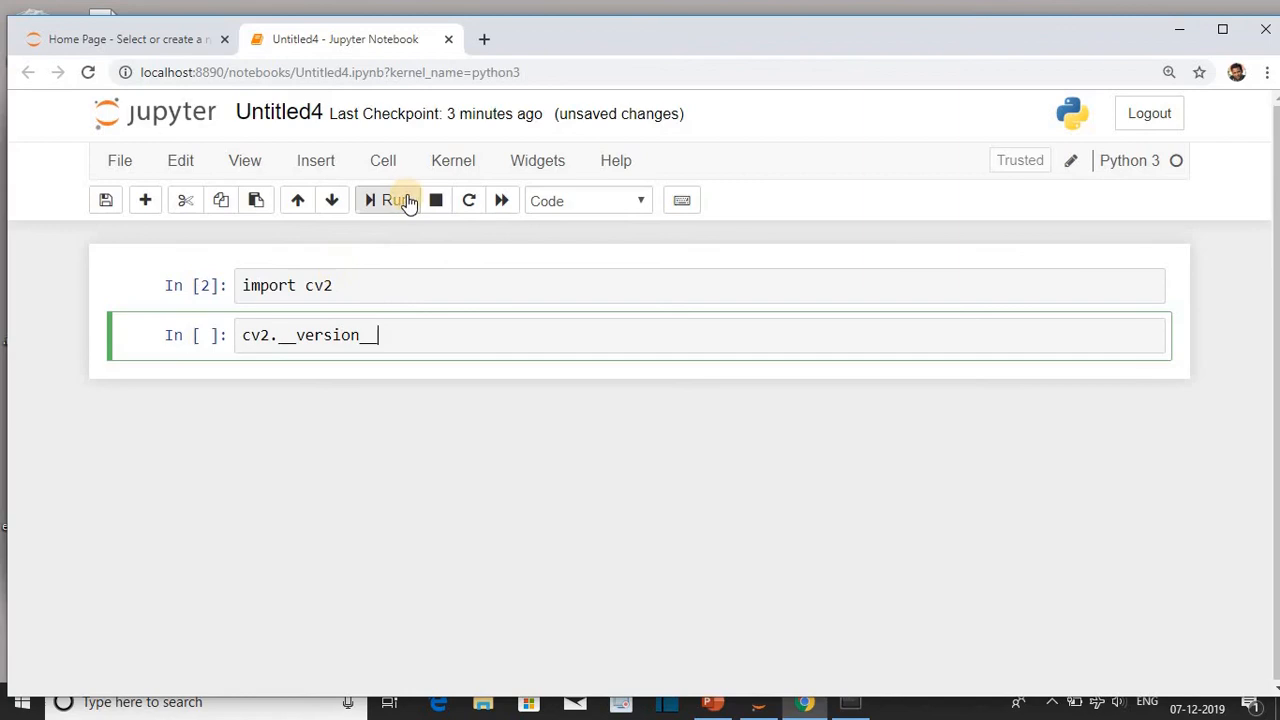
click(392, 200)
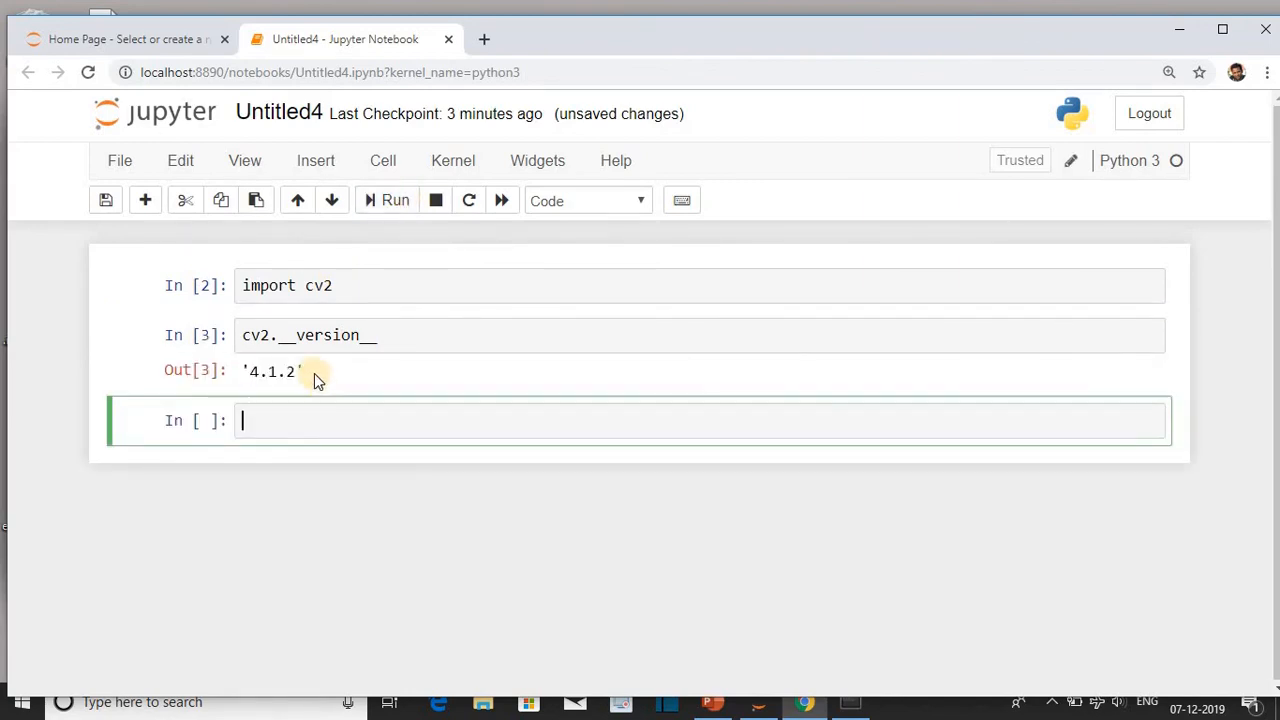
mouse_move(300, 370)
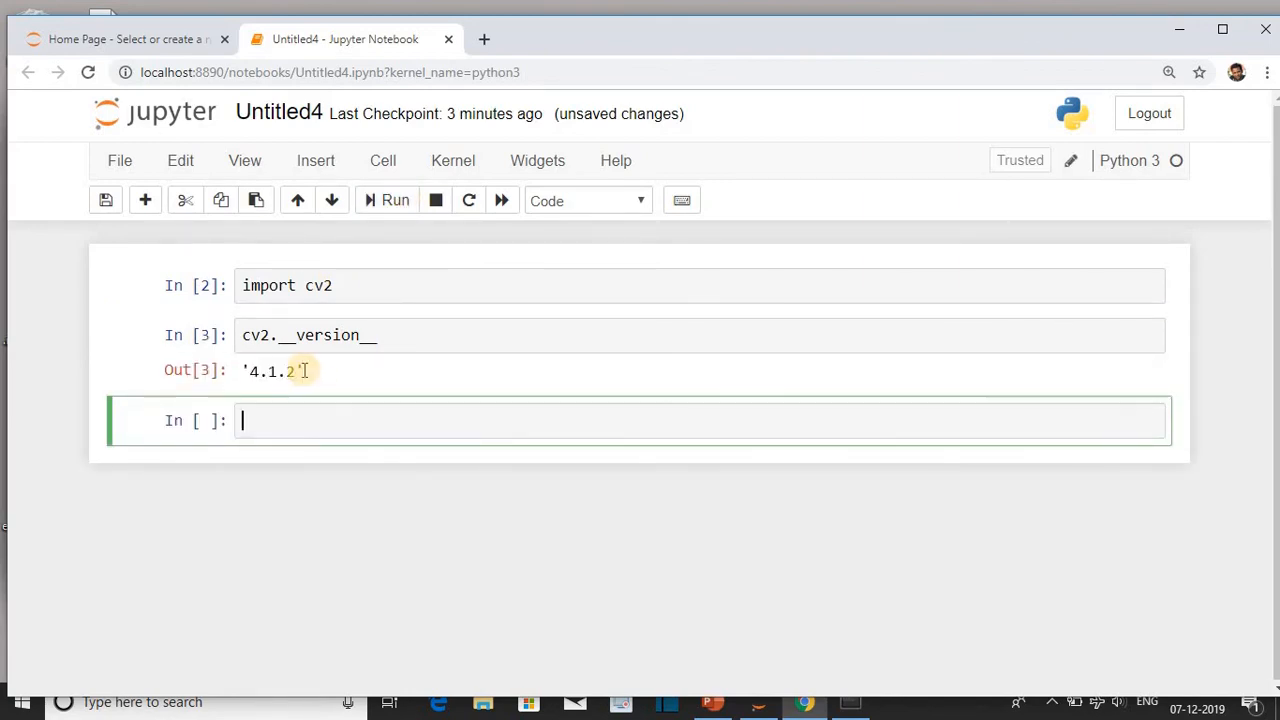